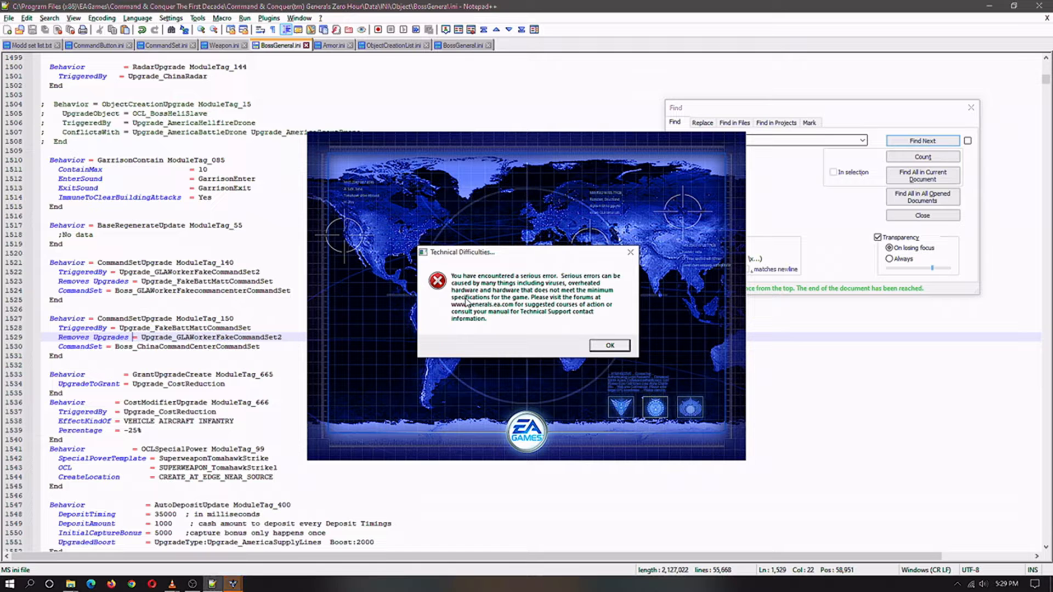
mouse_move(557, 319)
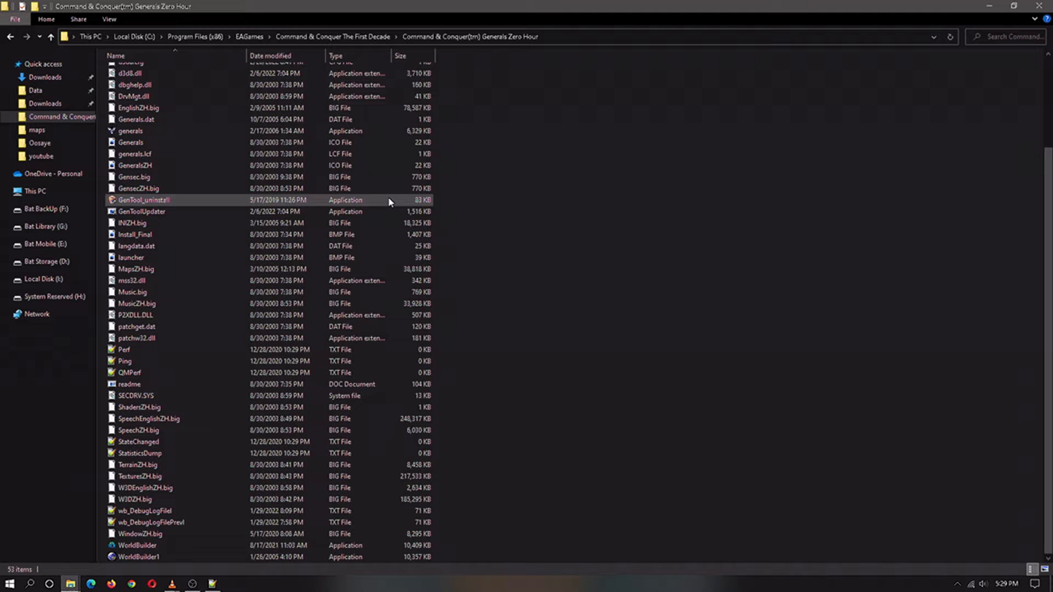
mouse_move(365, 201)
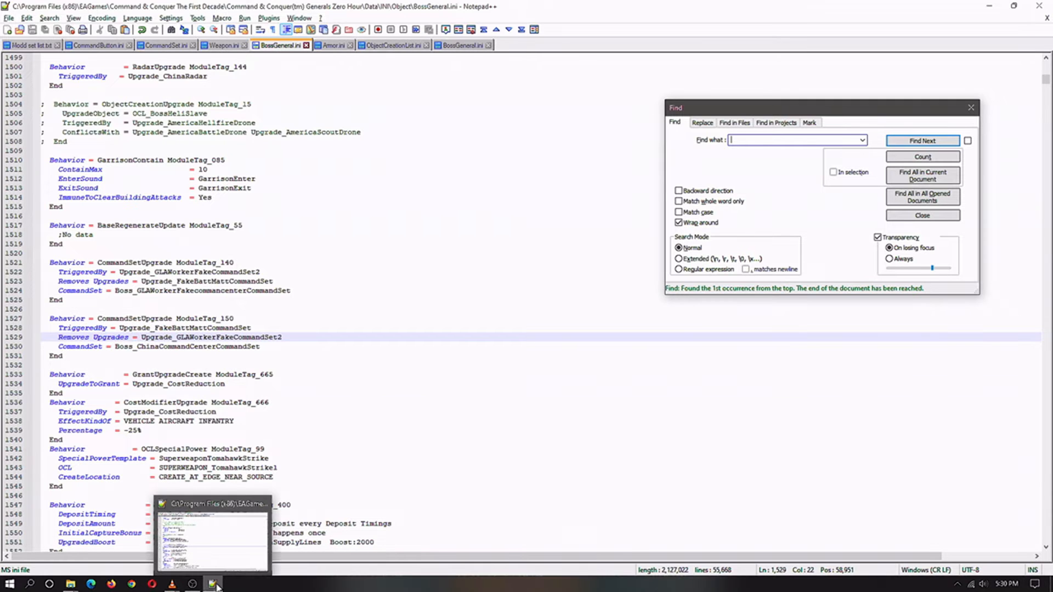
mouse_move(211, 504)
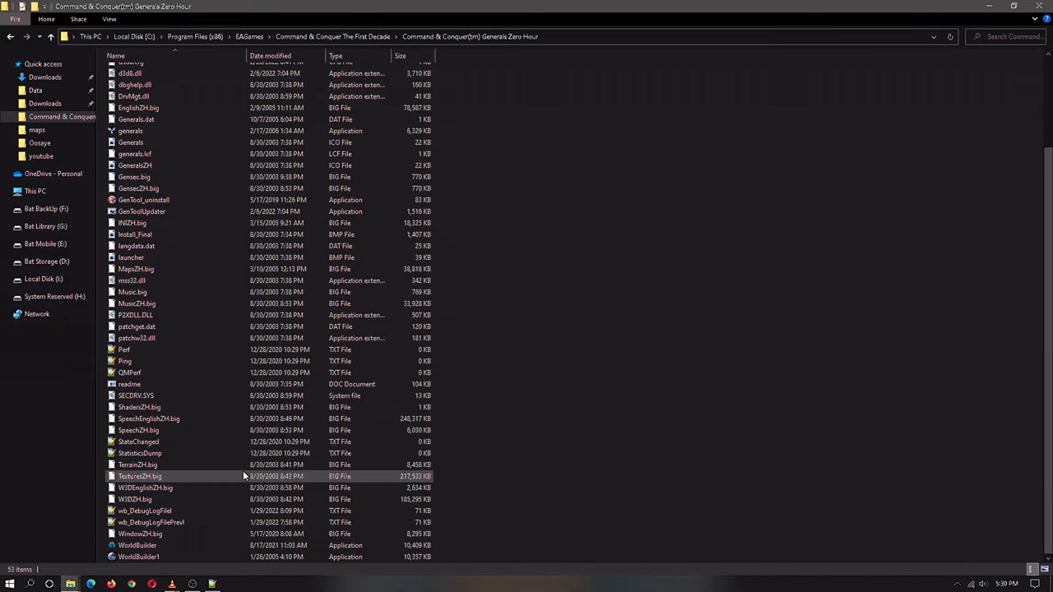
click(134, 177)
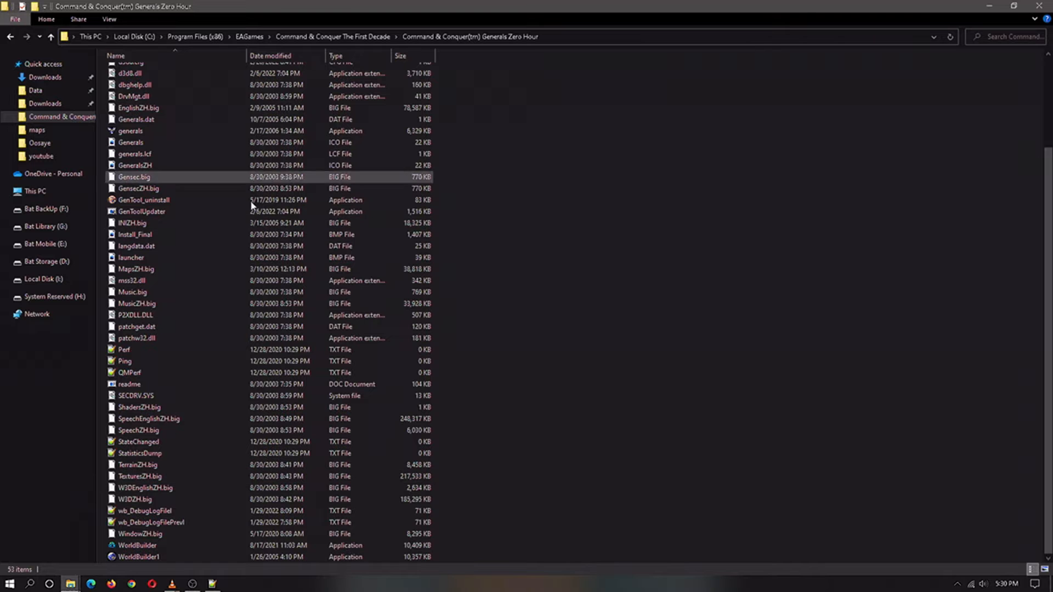
click(138, 556)
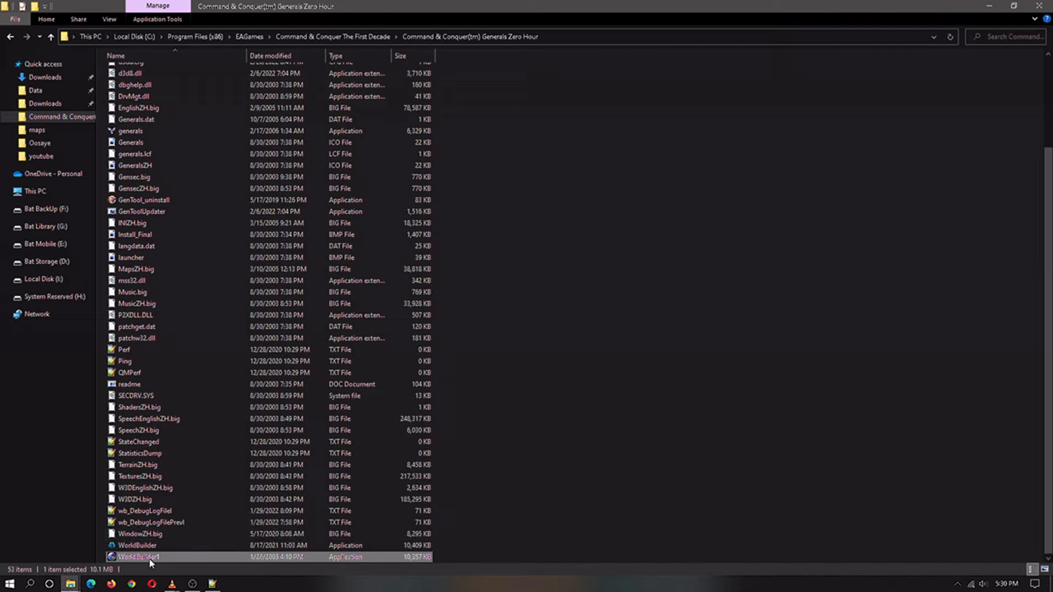
mouse_move(150, 557)
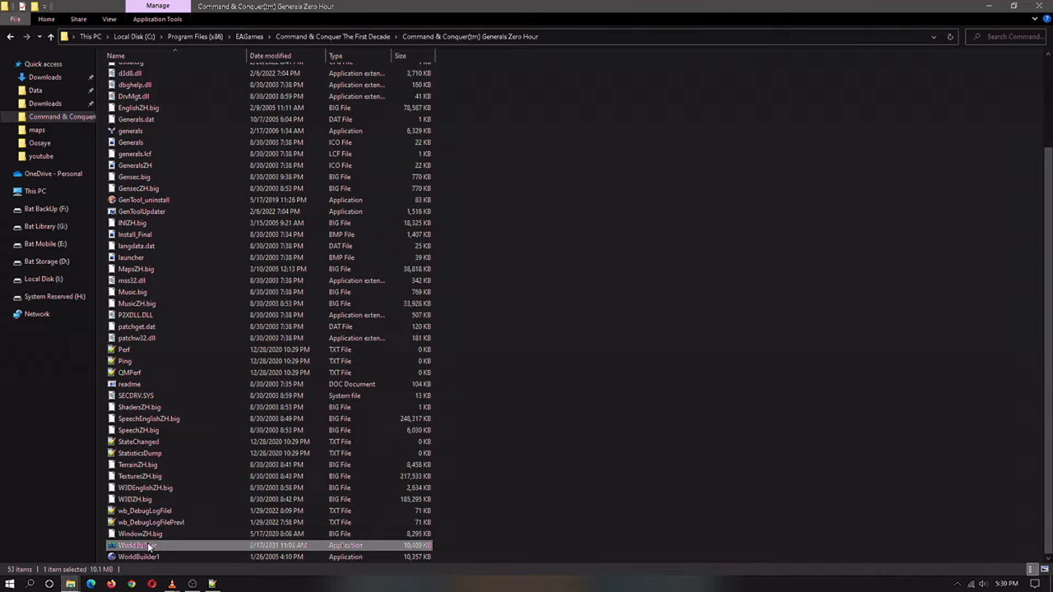
mouse_move(137, 545)
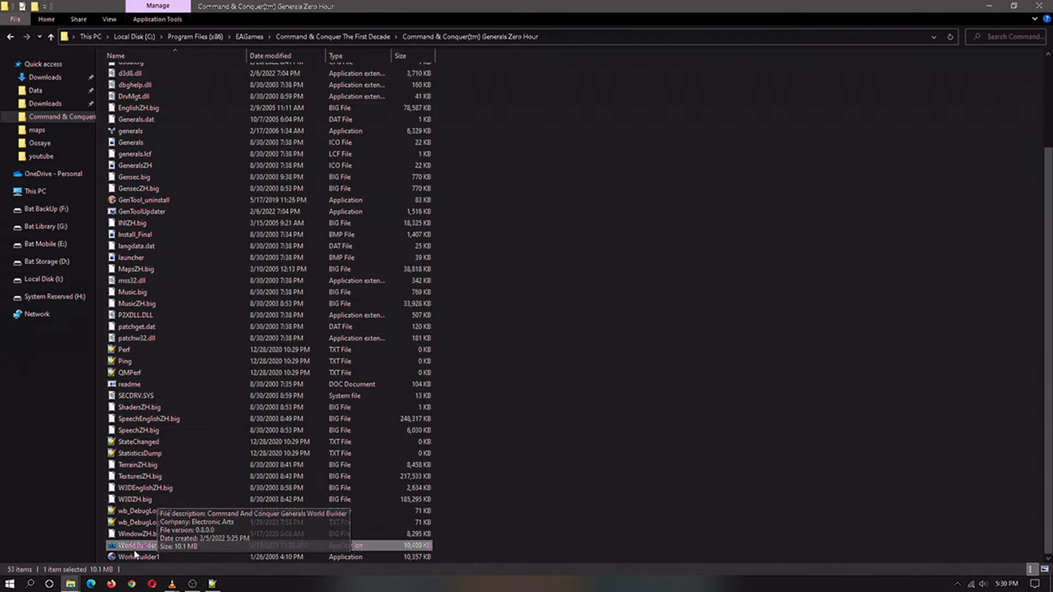
- Launch World Builder, accept the EA license, and ignore the FXList.ini tab-character assertion
double_click(137, 544)
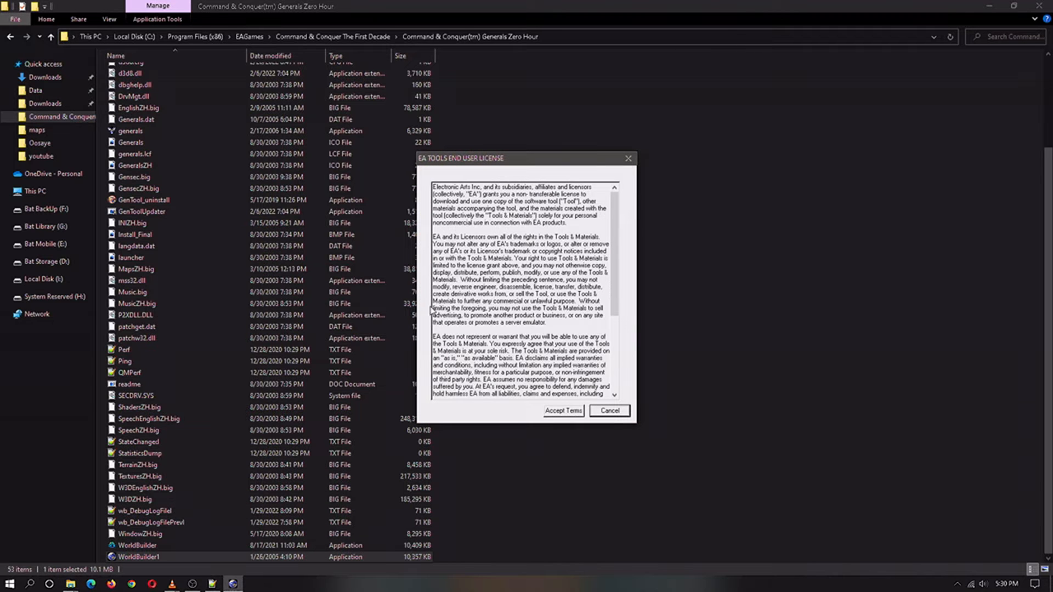
click(562, 410)
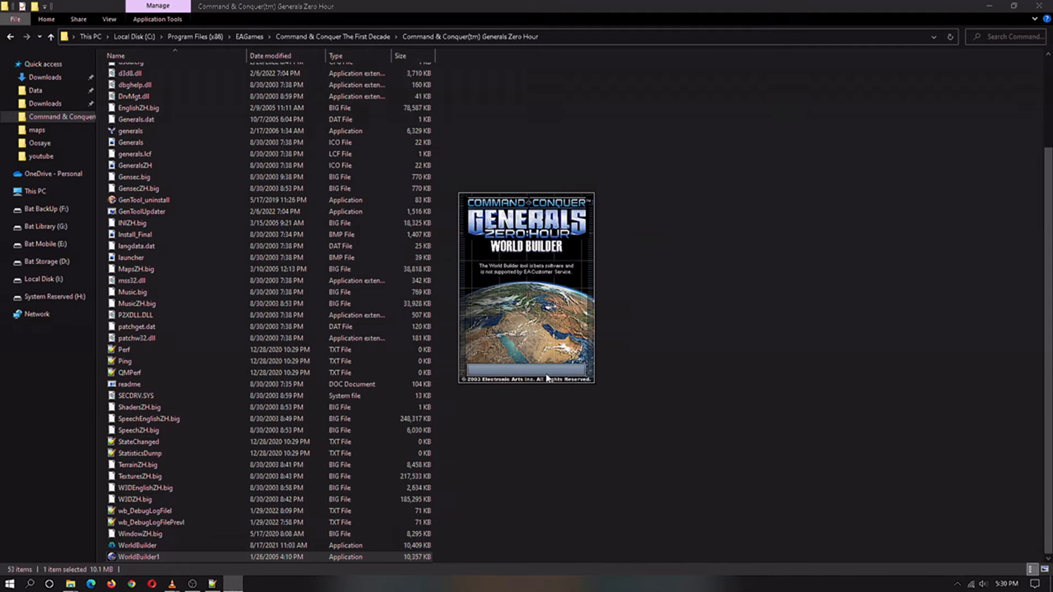
mouse_move(531, 311)
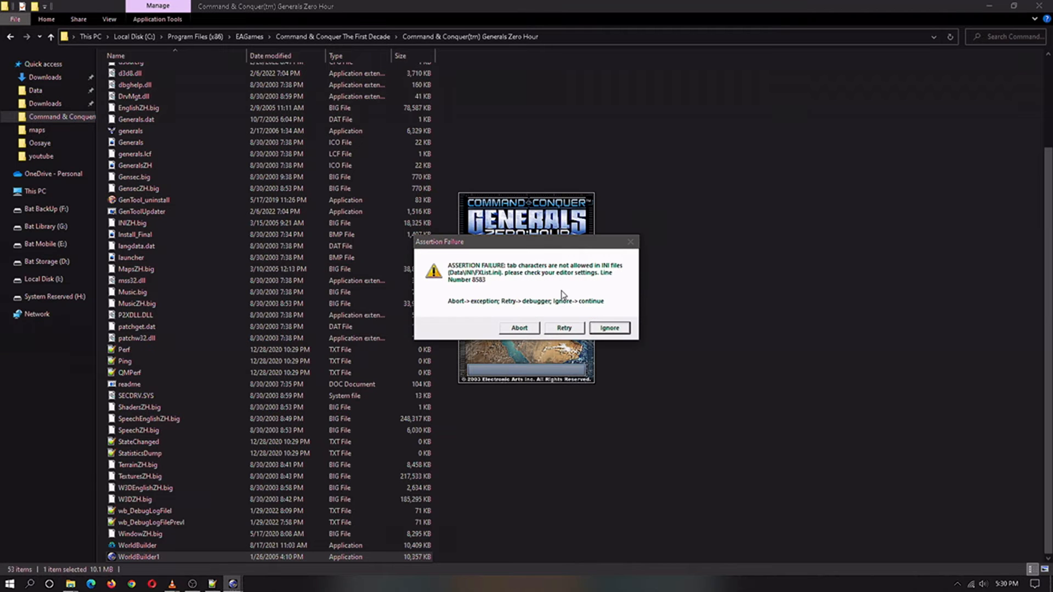
mouse_move(425, 246)
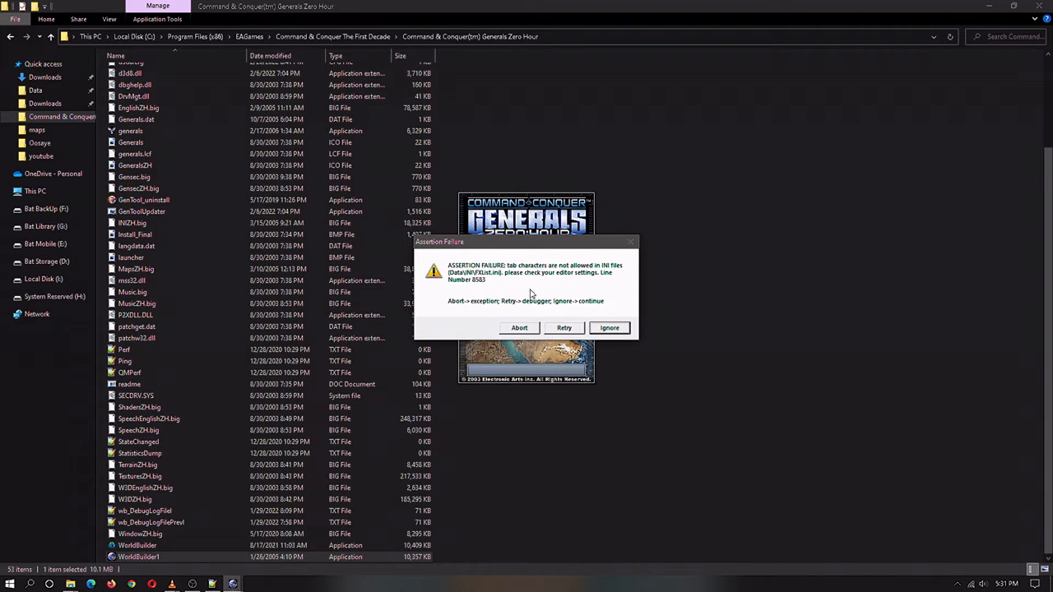
mouse_move(557, 276)
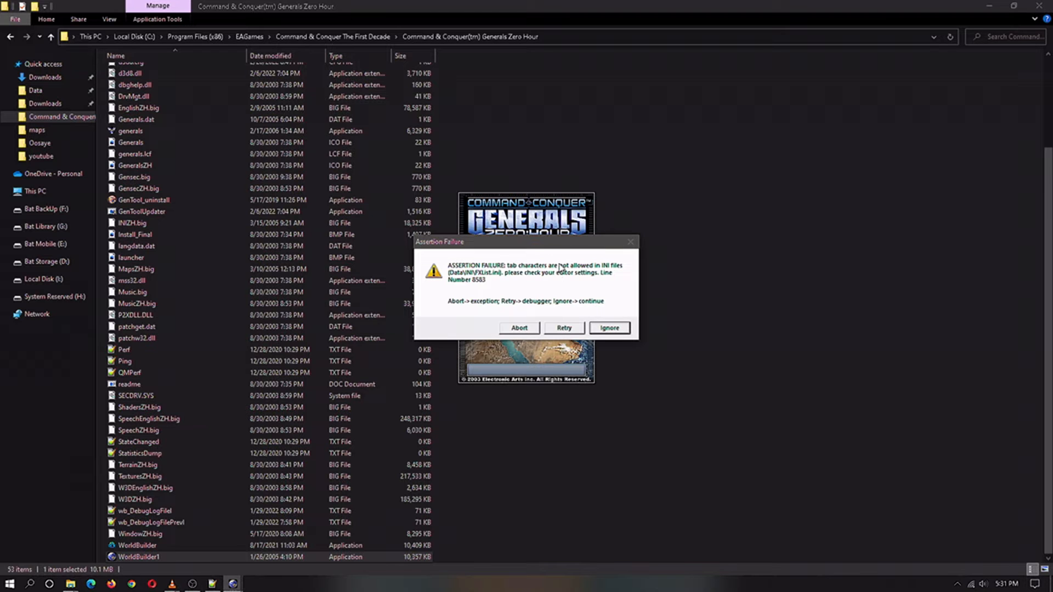
mouse_move(479, 289)
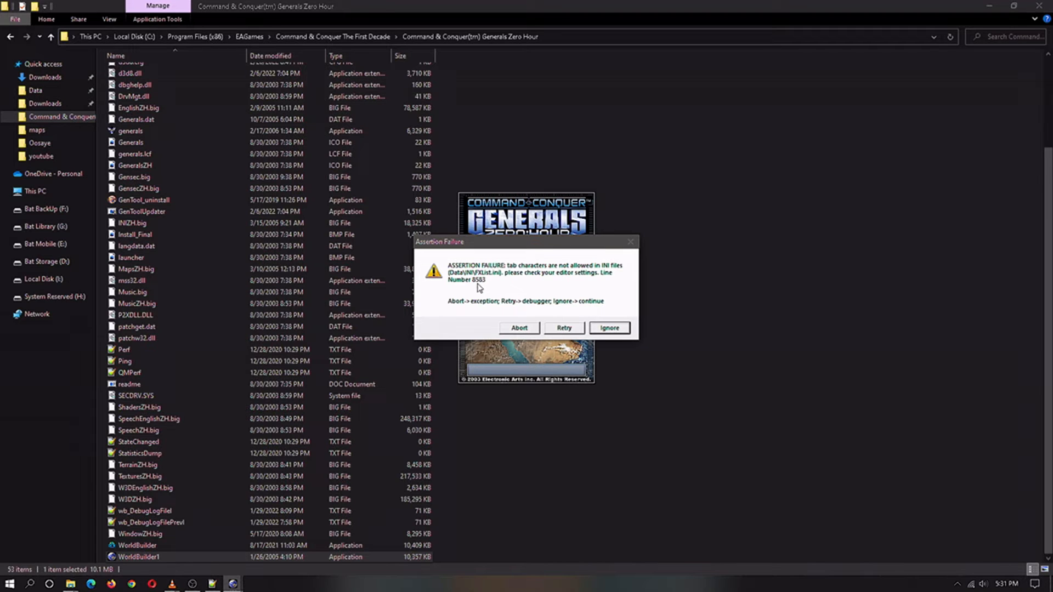
mouse_move(541, 285)
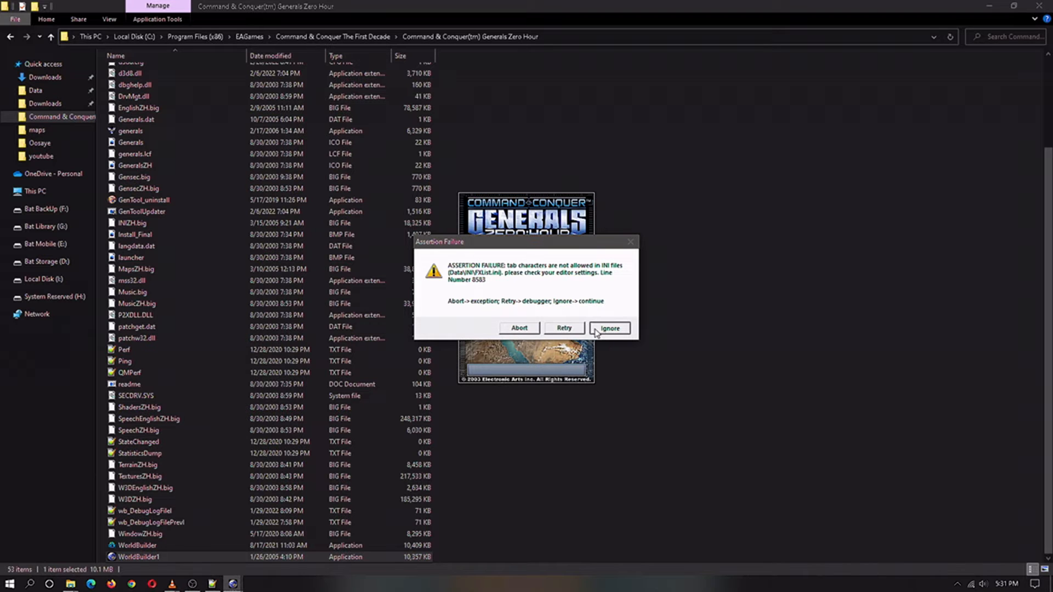
click(607, 329)
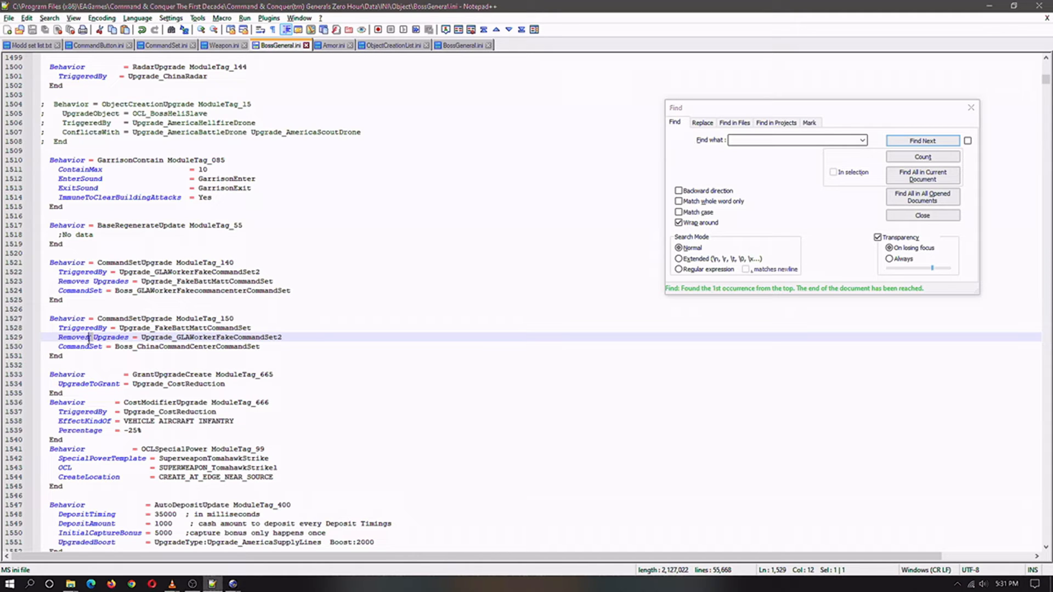
mouse_move(130, 318)
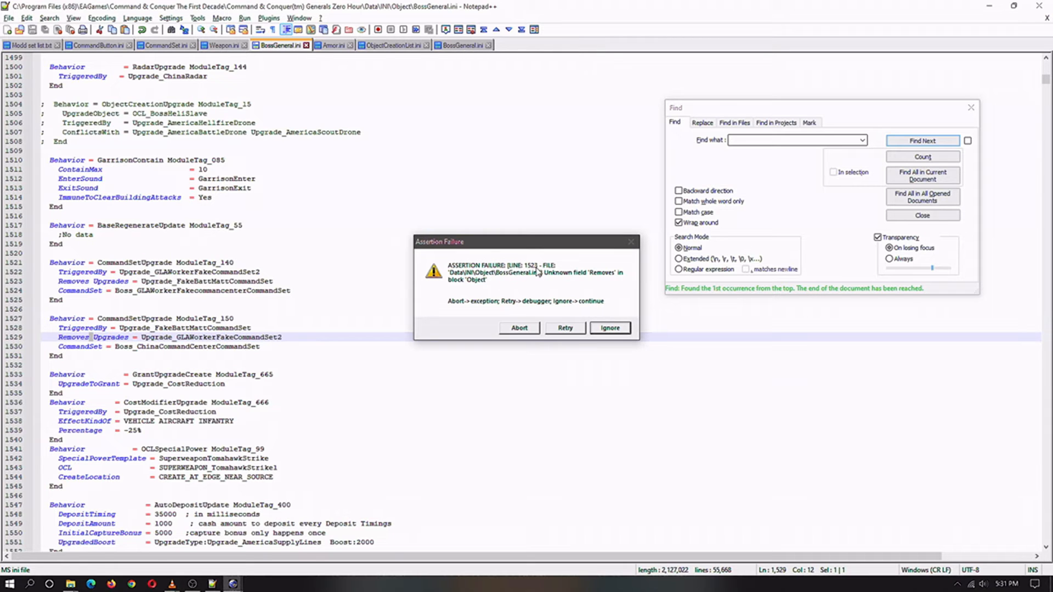
mouse_move(553, 271)
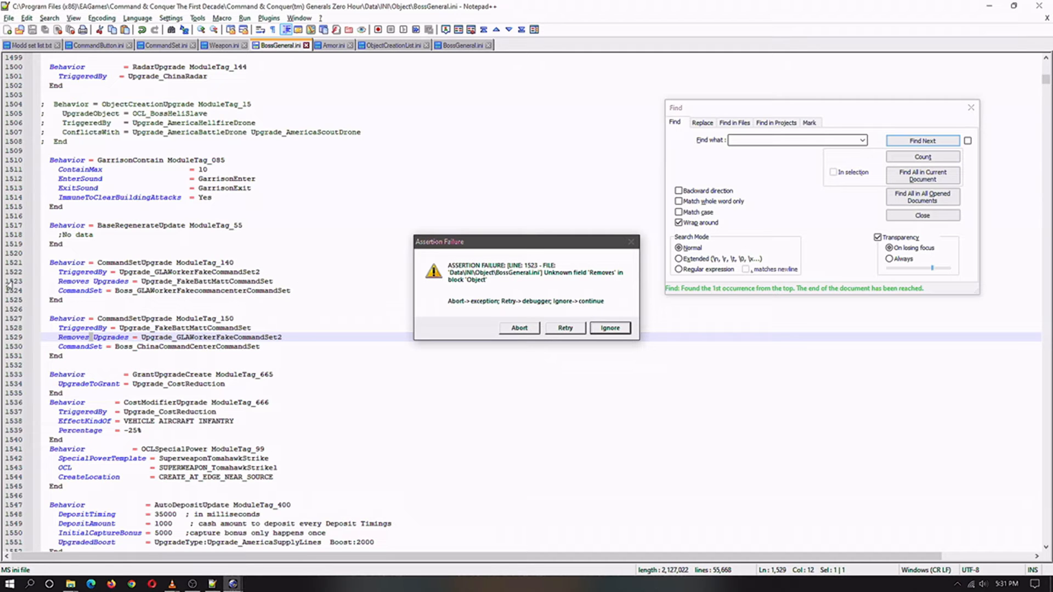
mouse_move(490, 279)
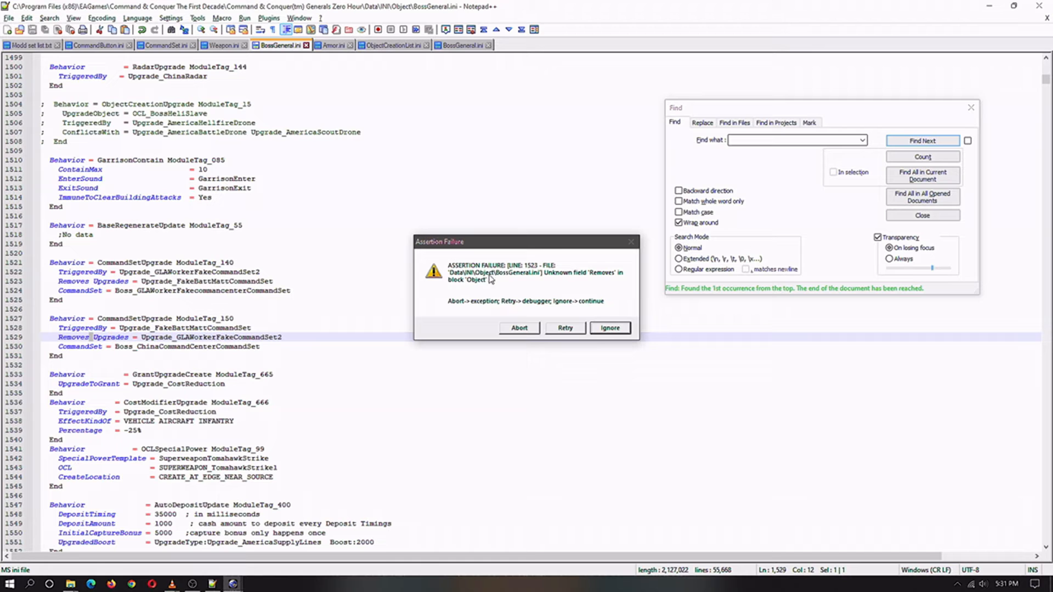
mouse_move(539, 280)
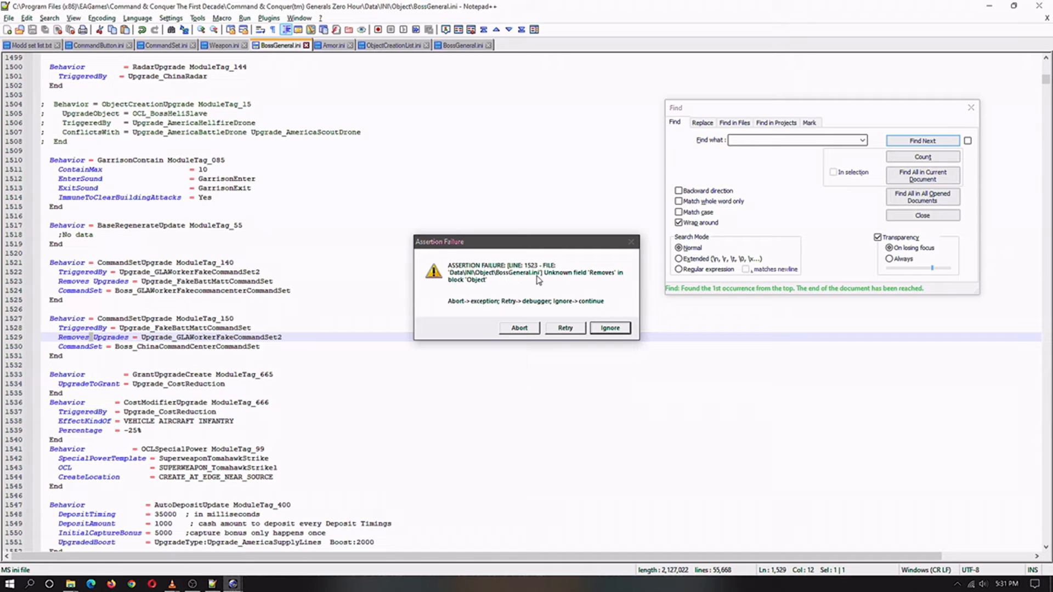
mouse_move(537, 278)
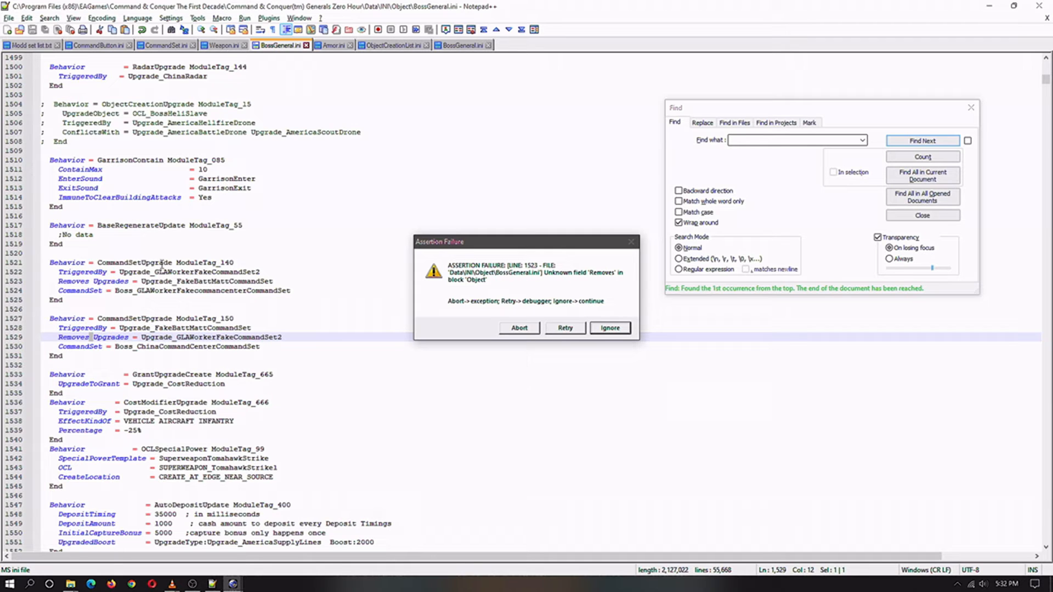
mouse_move(93, 341)
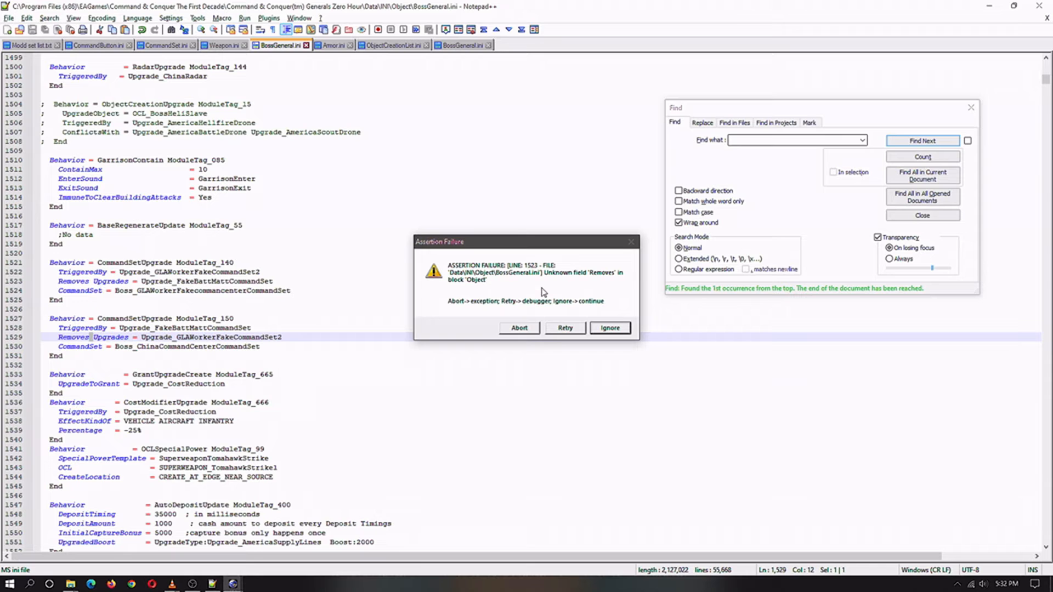
mouse_move(519, 291)
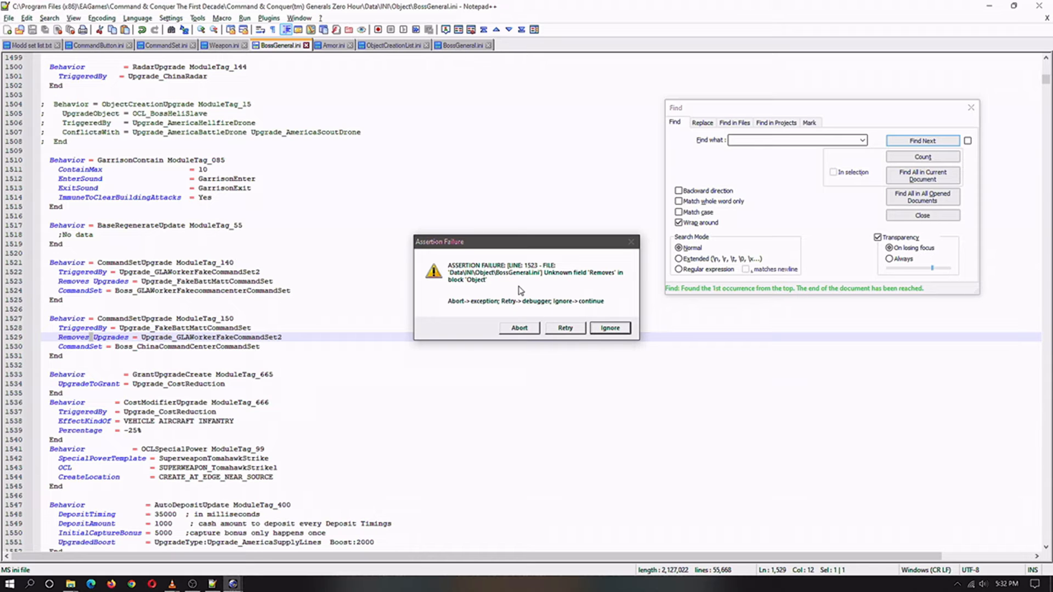
mouse_move(96, 281)
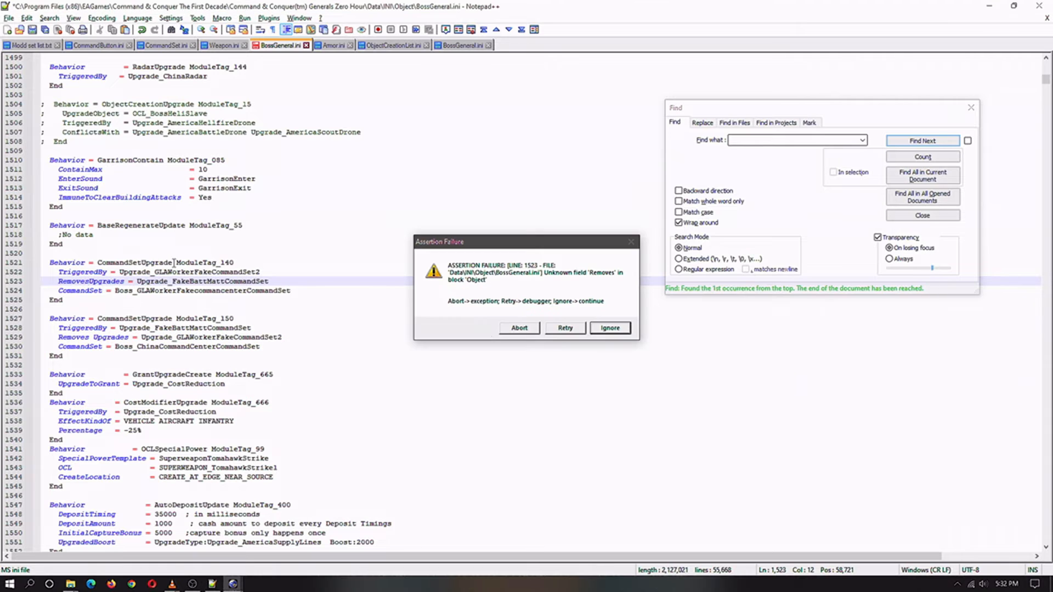
mouse_move(520, 288)
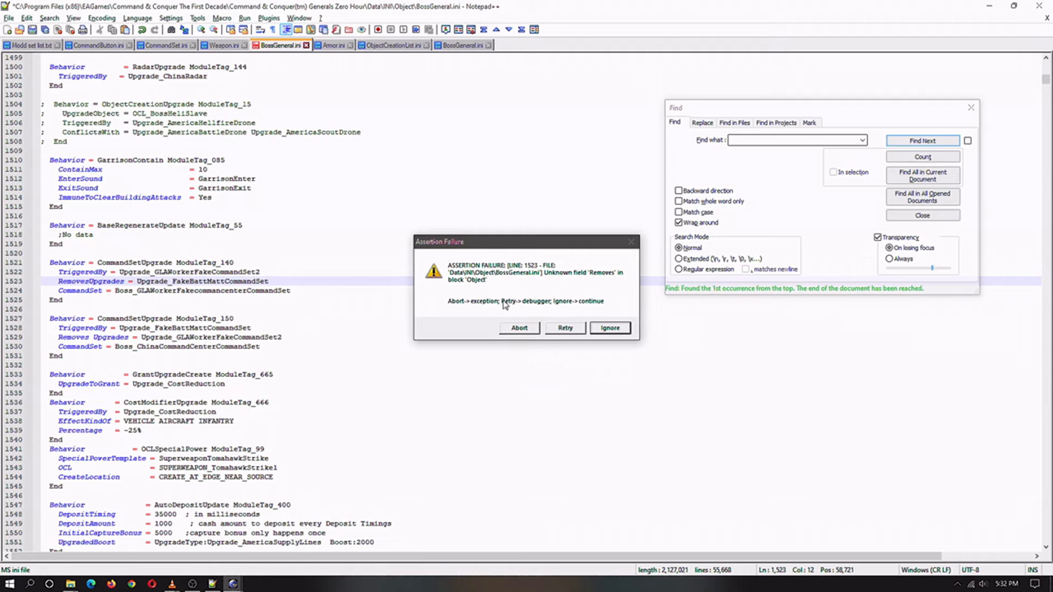
mouse_move(504, 295)
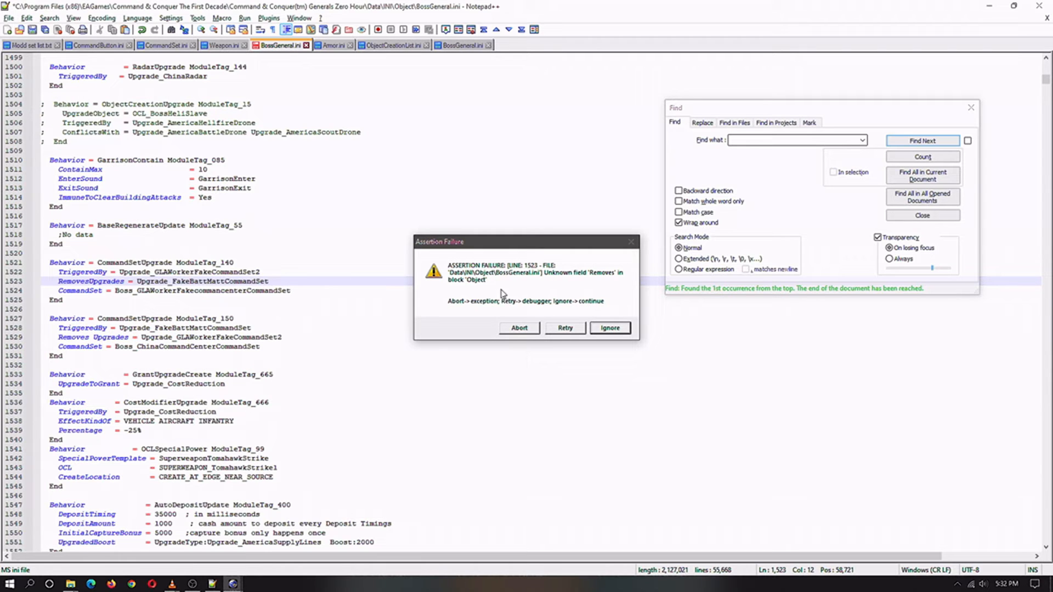
mouse_move(535, 306)
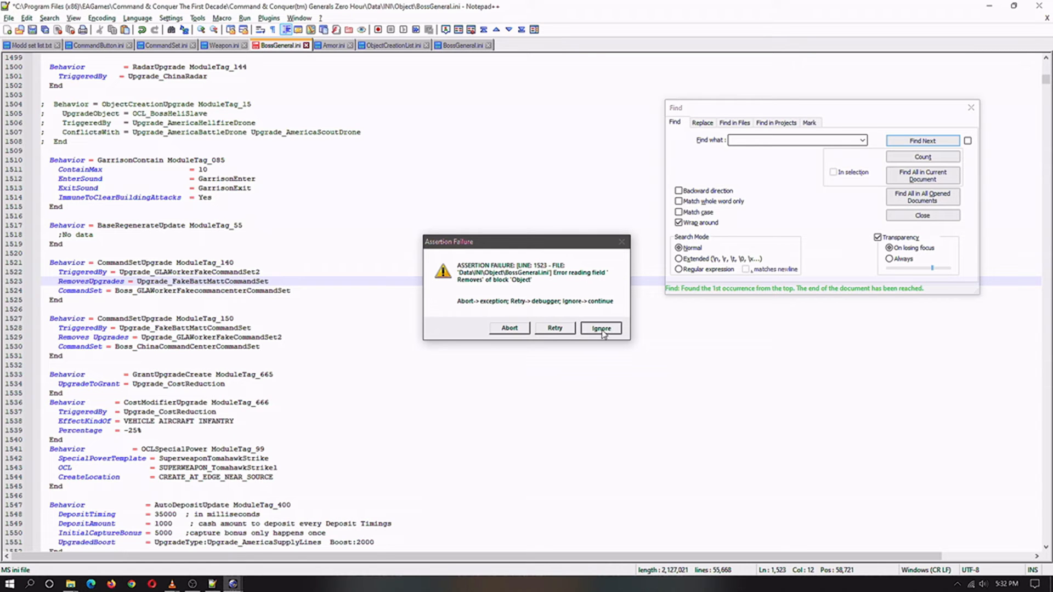
- Ignore the field-reading and block-parsing assertions, then choose to ignore this crash from now on
click(599, 328)
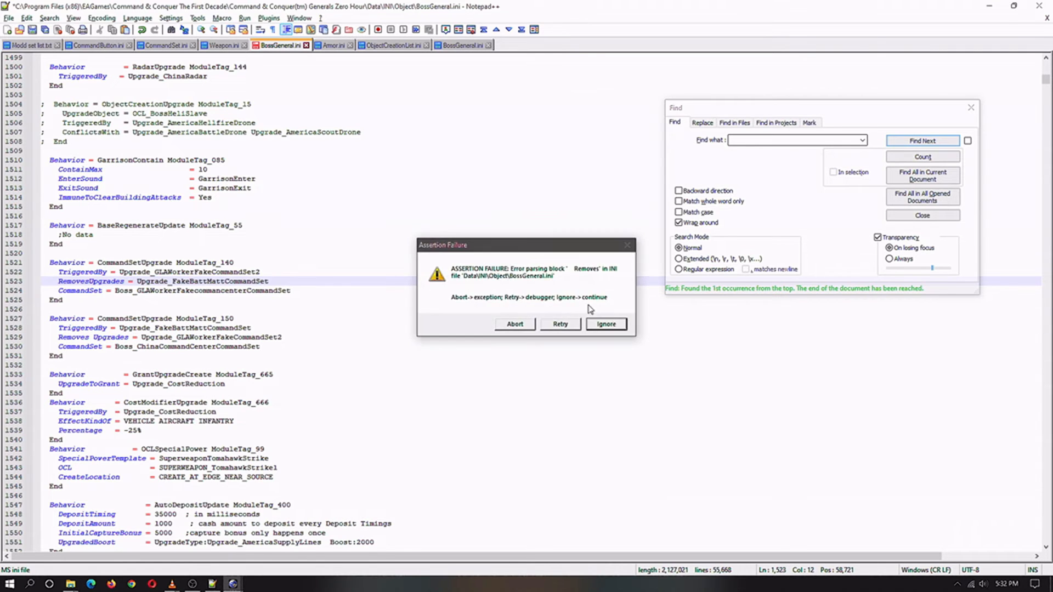
click(604, 324)
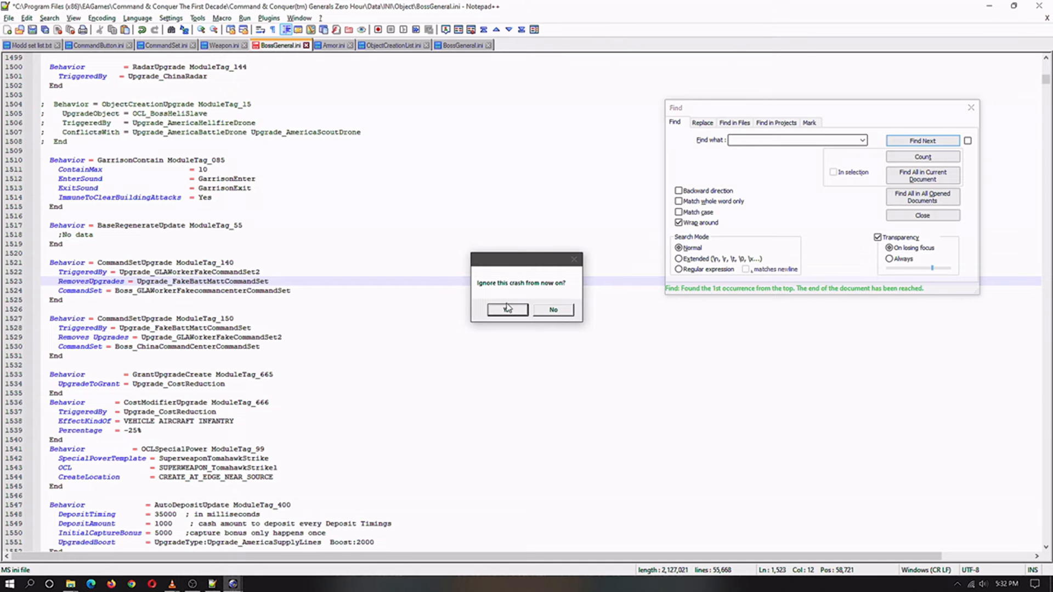
click(506, 310)
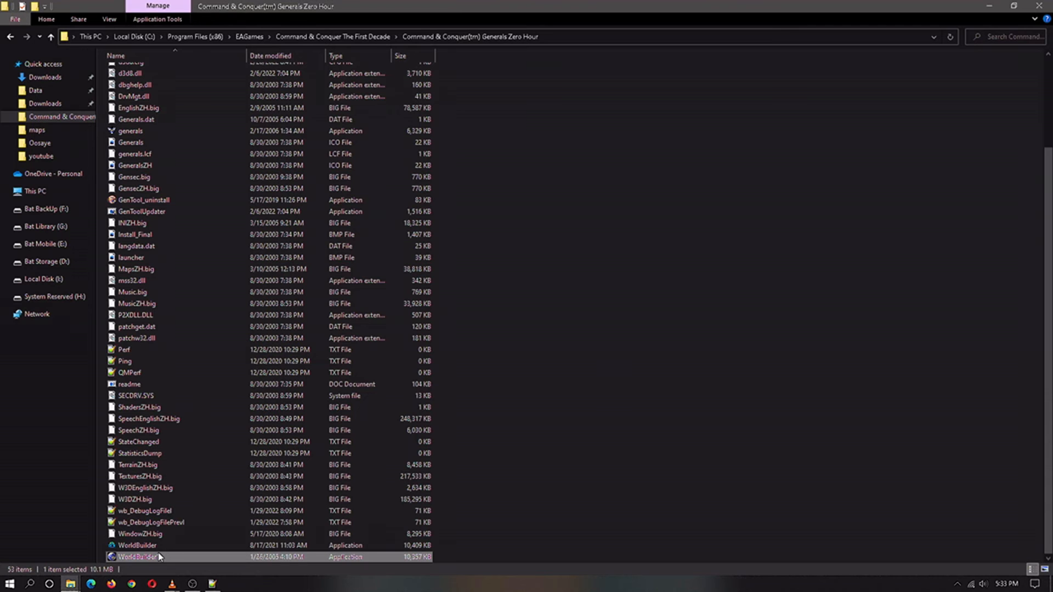
- Relaunch WorldBuilder1, get past the license and FXList warning, then return to BossGeneral.ini
double_click(139, 556)
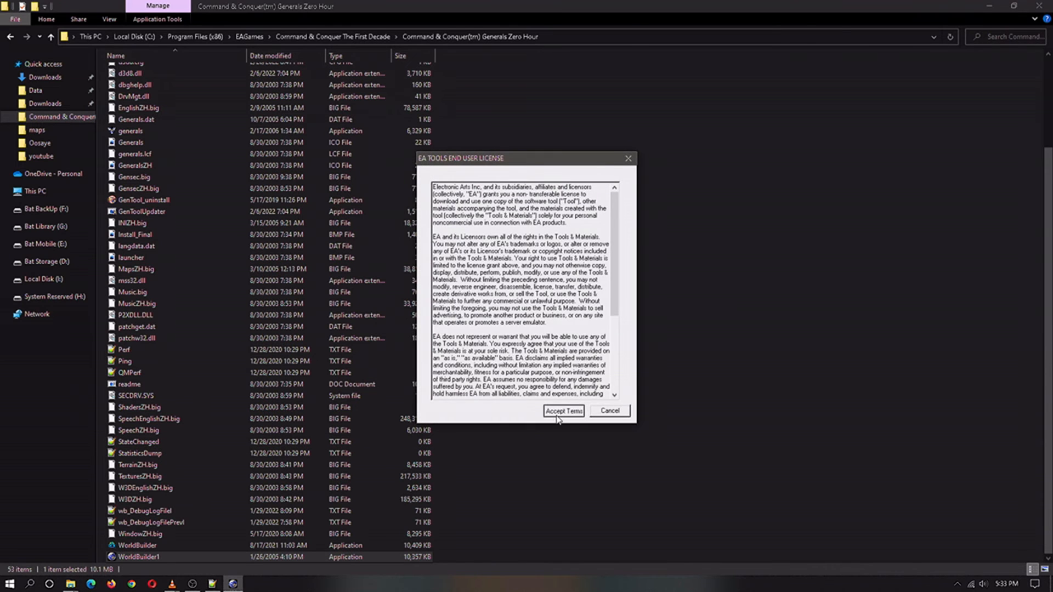
click(563, 411)
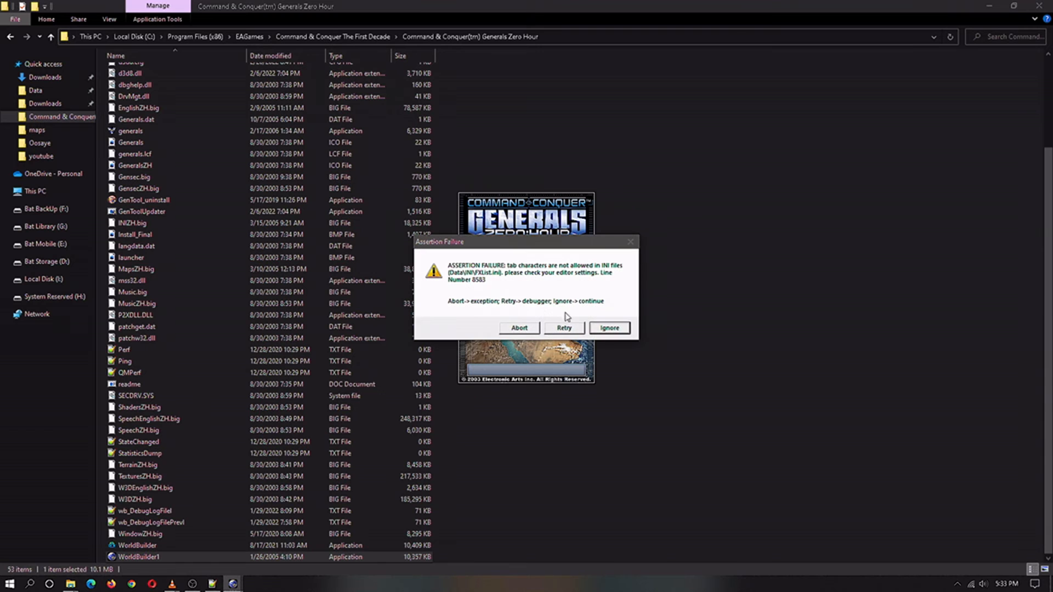
click(608, 328)
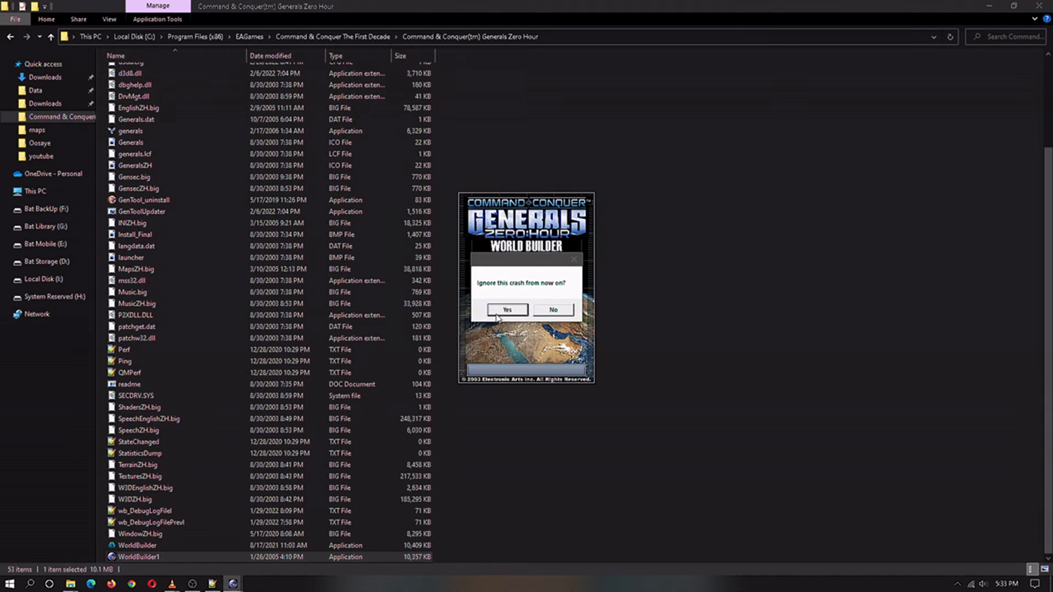
click(506, 309)
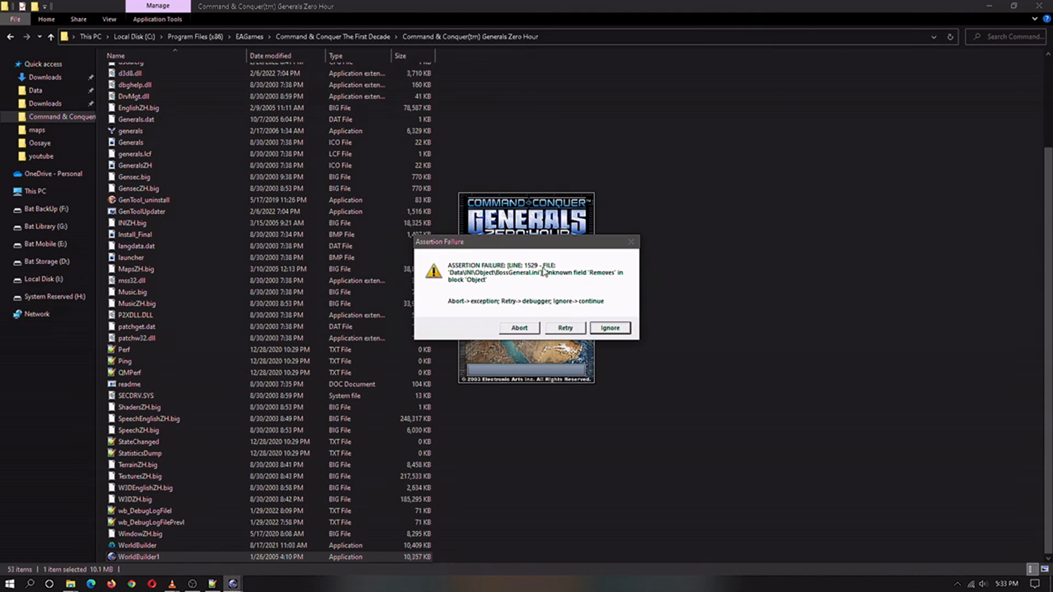
mouse_move(495, 284)
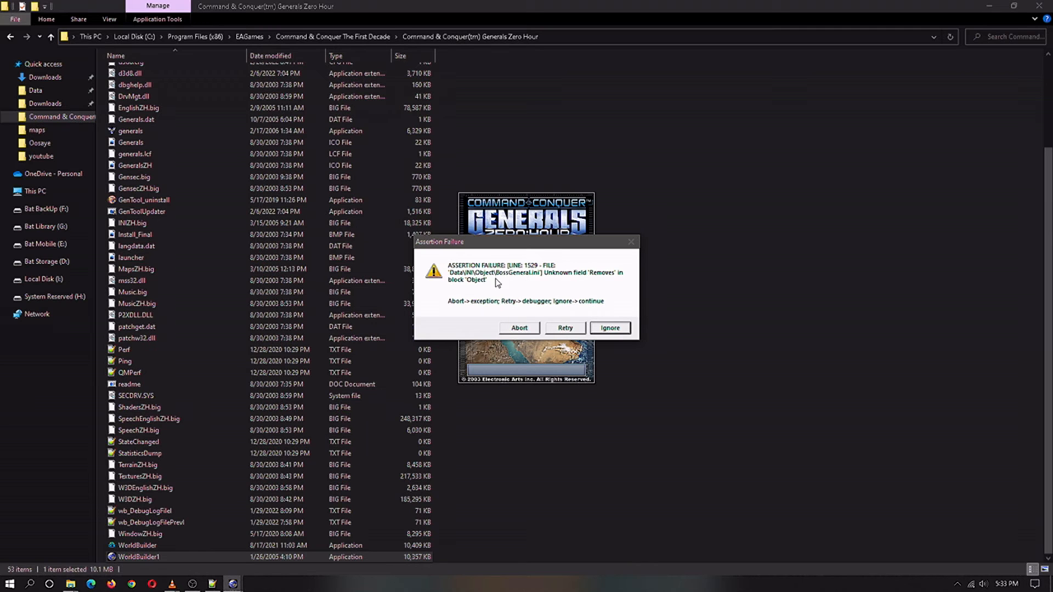
mouse_move(527, 276)
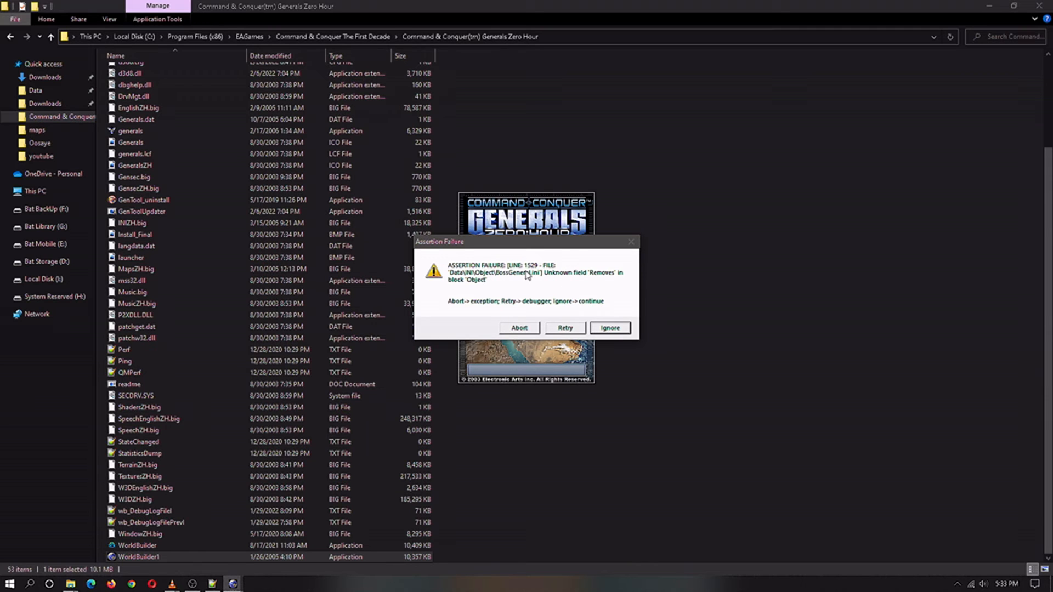
click(144, 487)
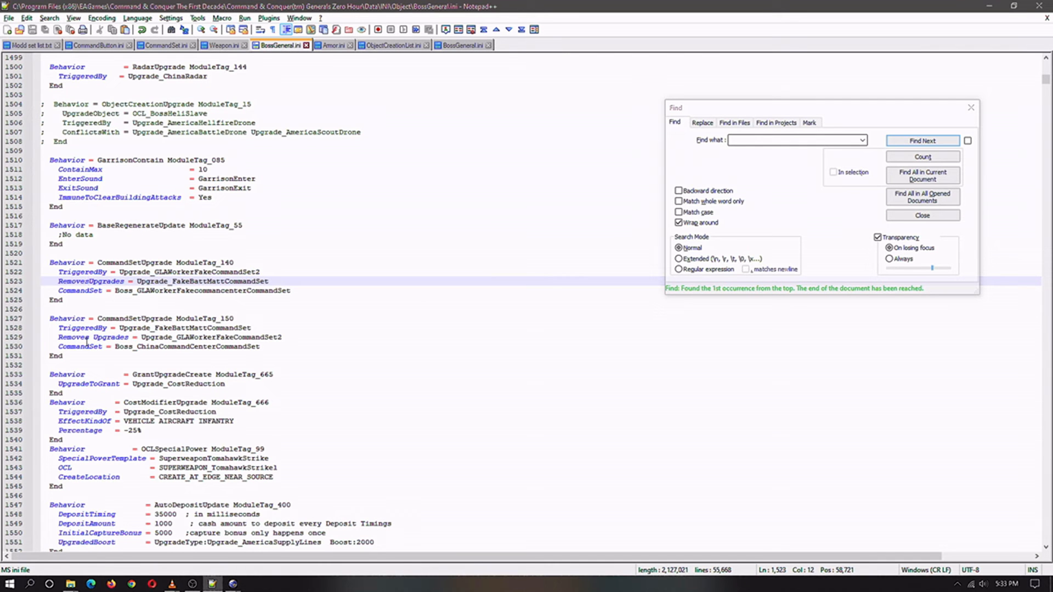
- Change line 1529's 'Removes Upgrades' to 'RemovesUpgrades' and dismiss World Builder's remaining assertions
click(95, 336)
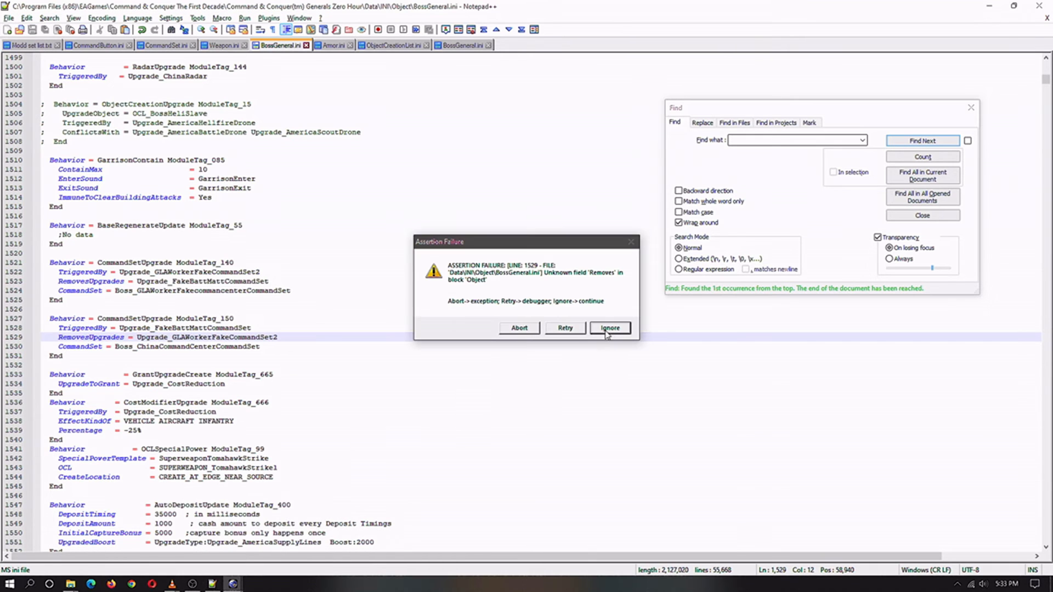
click(608, 327)
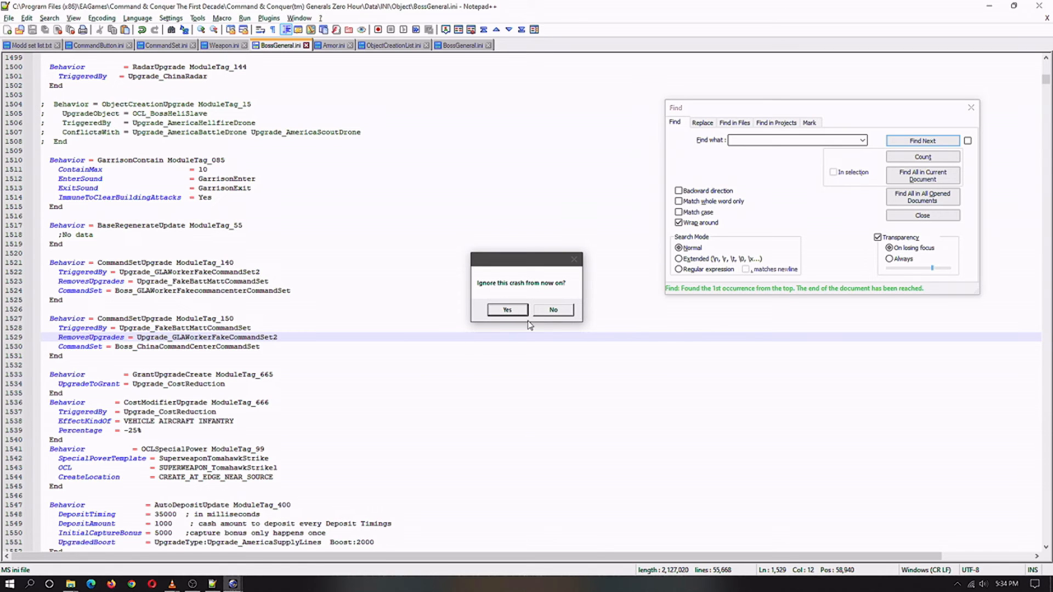
click(553, 309)
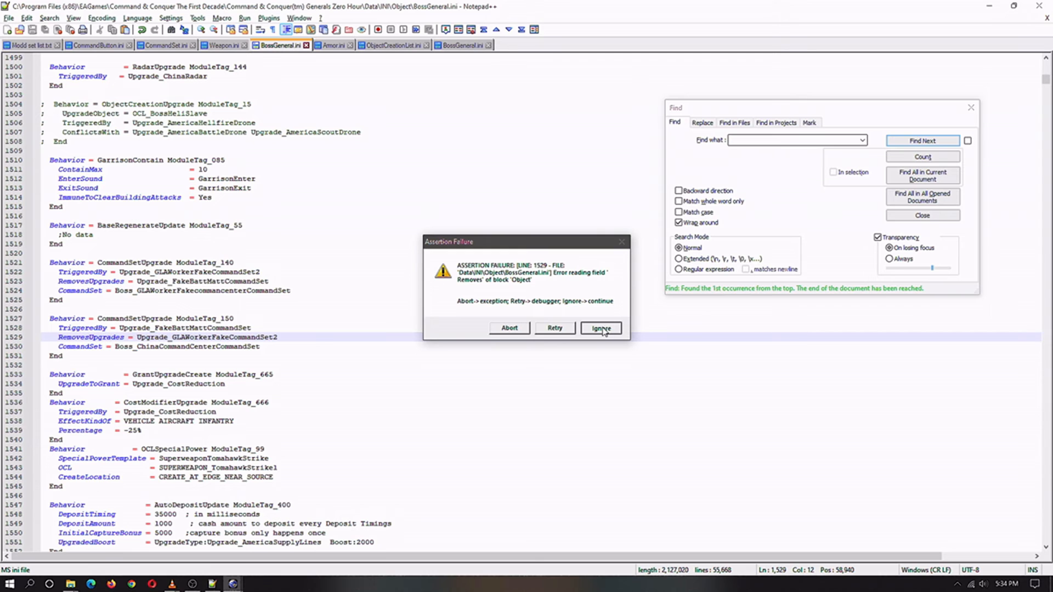
click(599, 328)
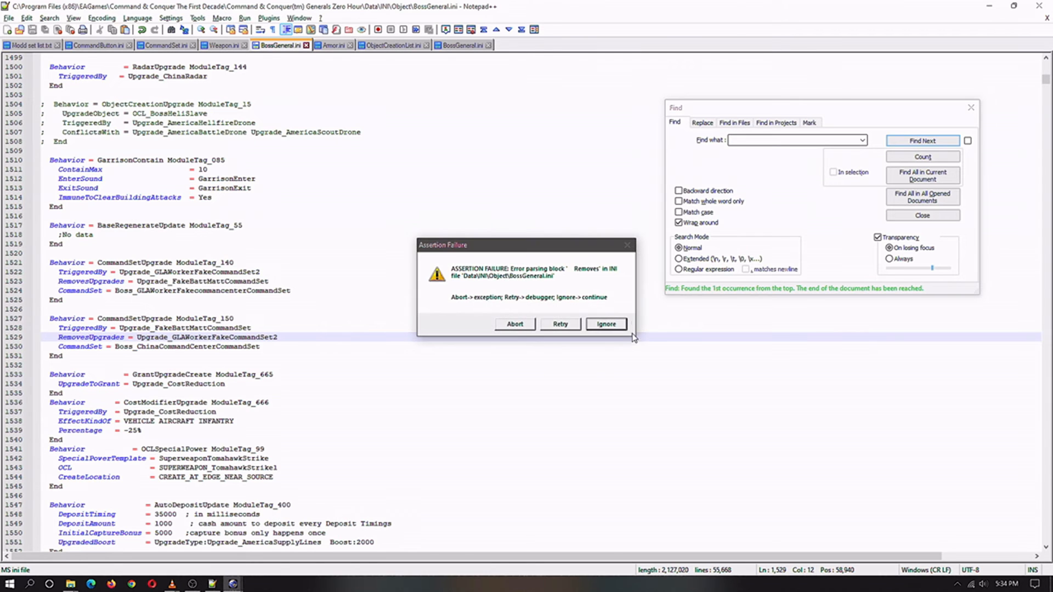
click(604, 323)
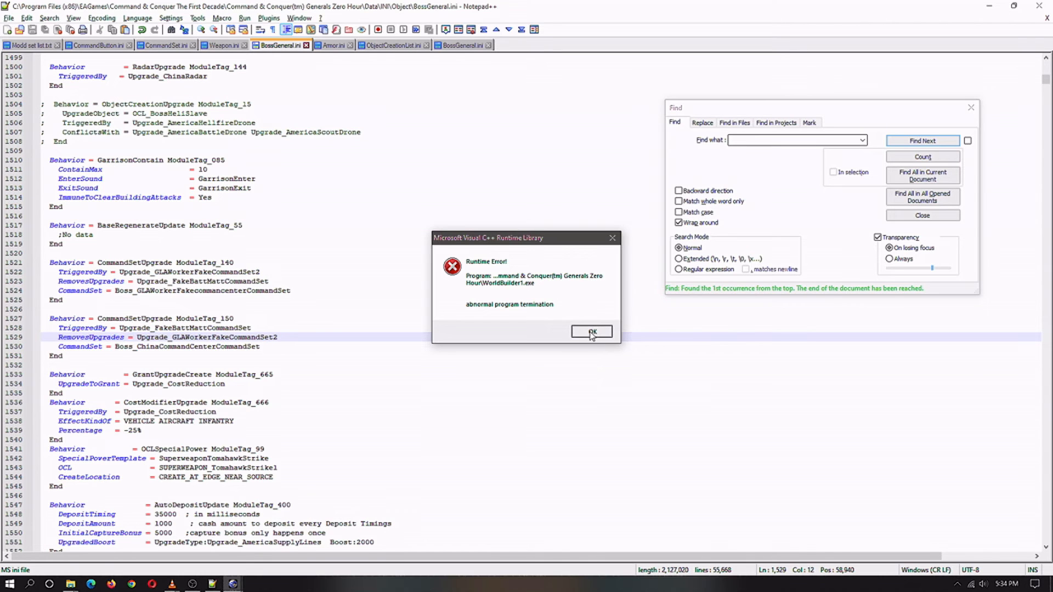
- Dismiss the Microsoft Visual C++ Runtime Library abnormal-termination error with OK
click(590, 331)
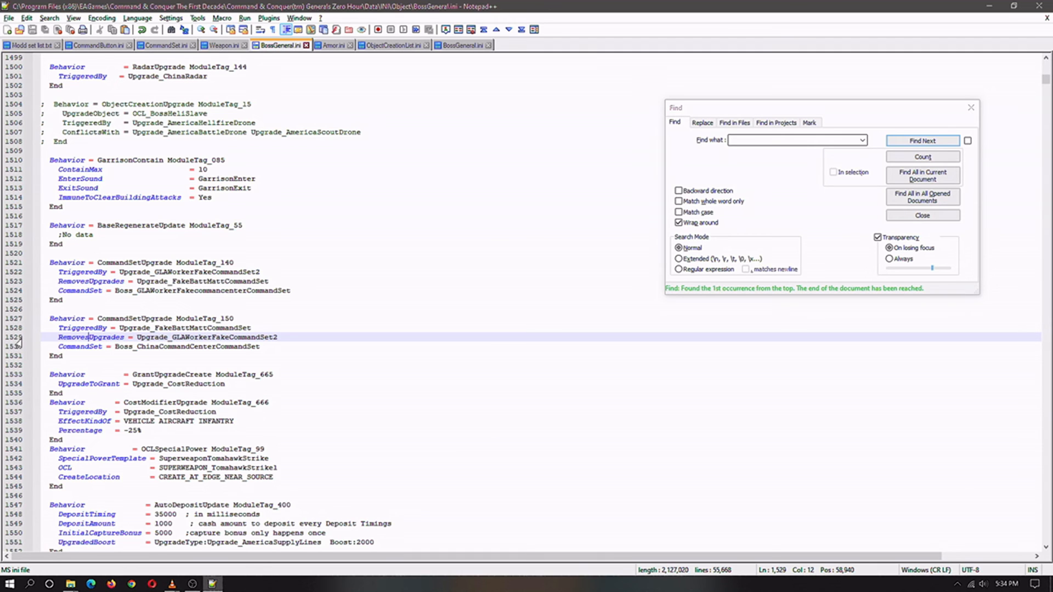
mouse_move(18, 287)
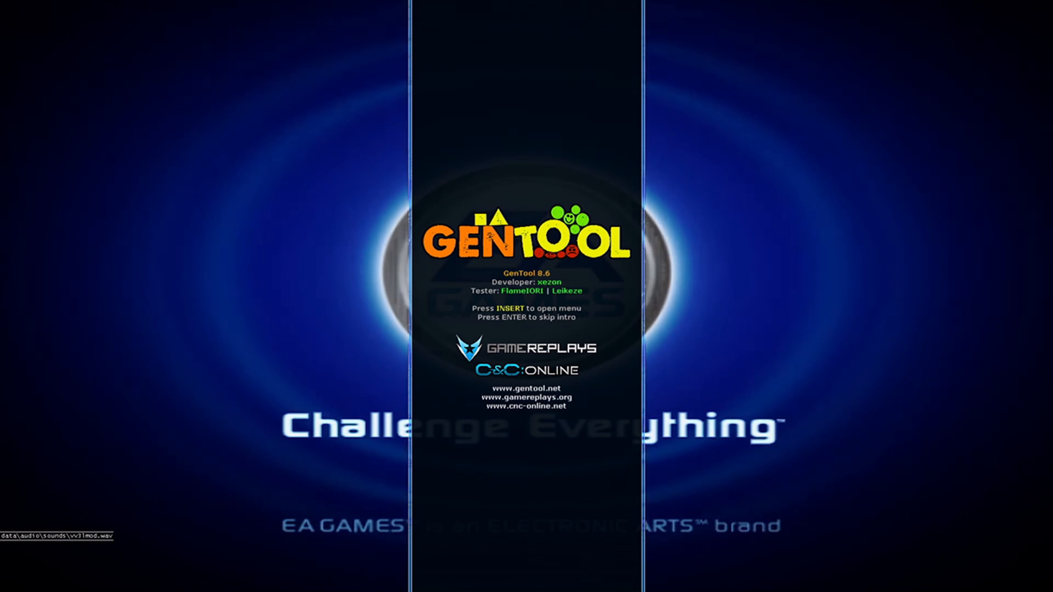
- Skip the GenTool intro to reach the Zero Hour title screen
key(enter)
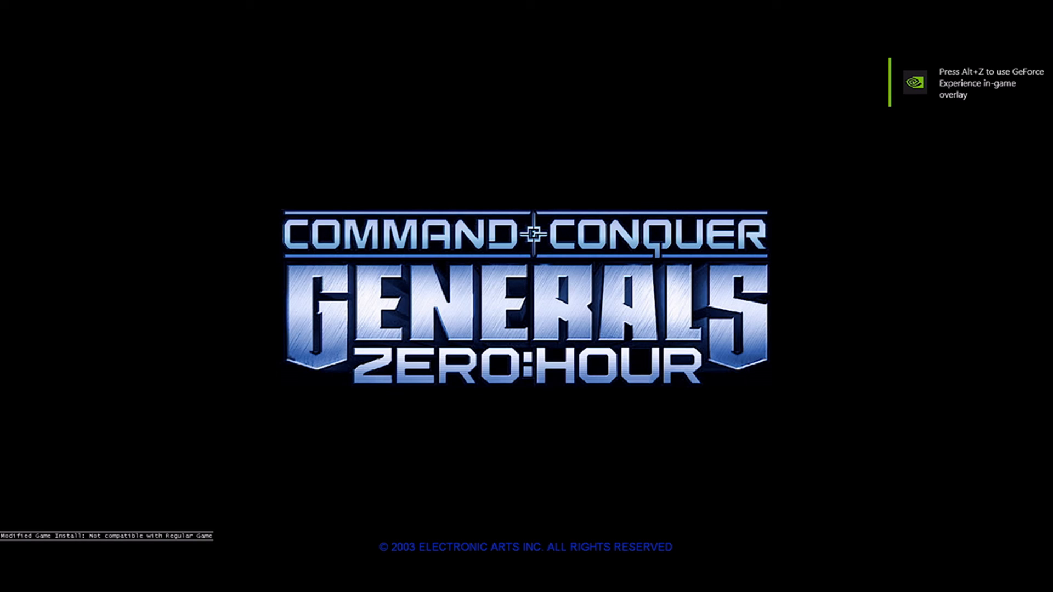